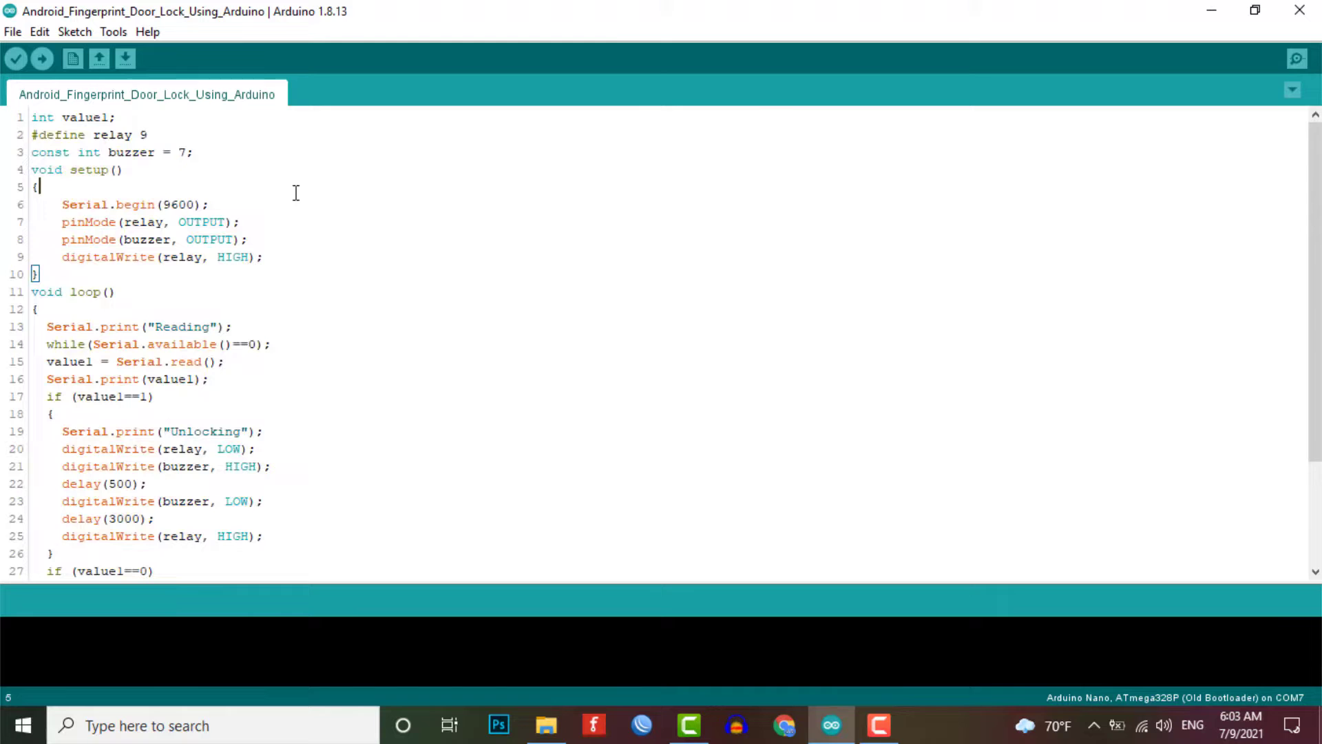
mouse_move(25, 130)
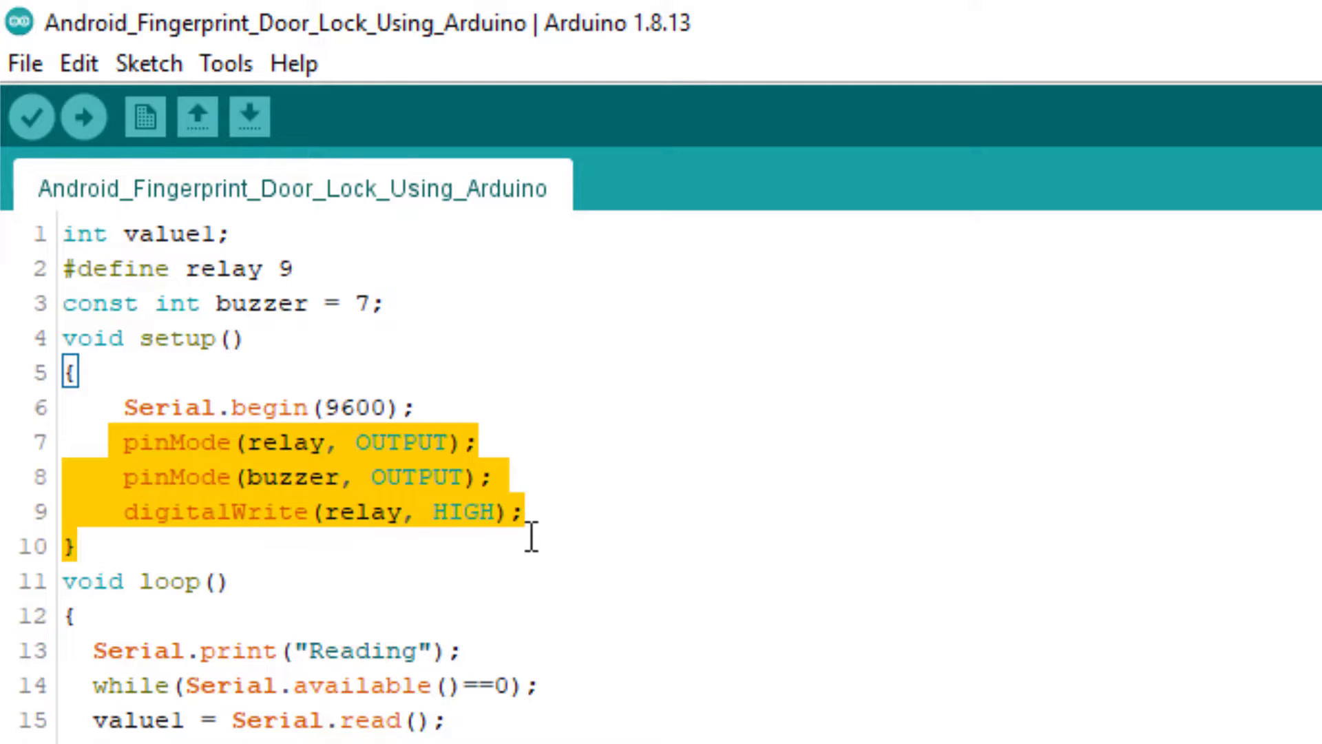
mouse_move(53, 586)
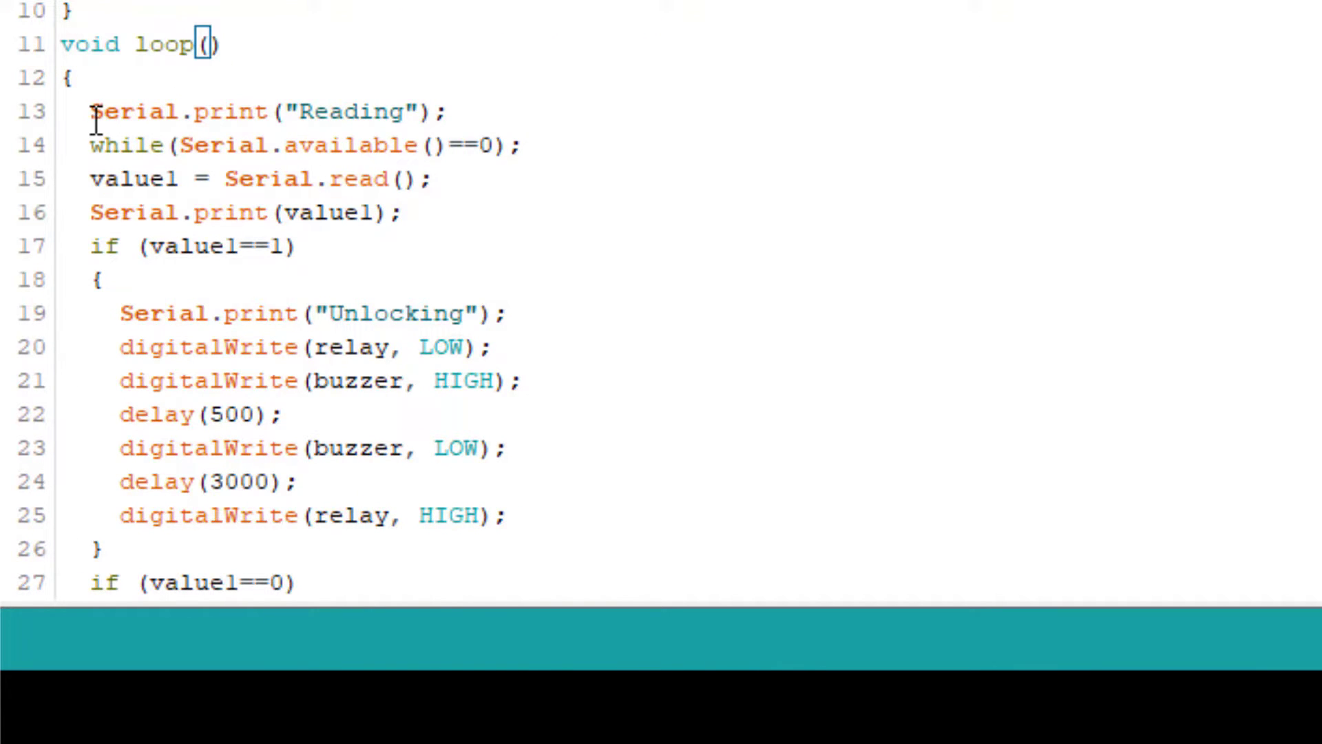
- Review the loop's serial-reading lines and the full sketch before uploading
drag(93, 110, 295, 245)
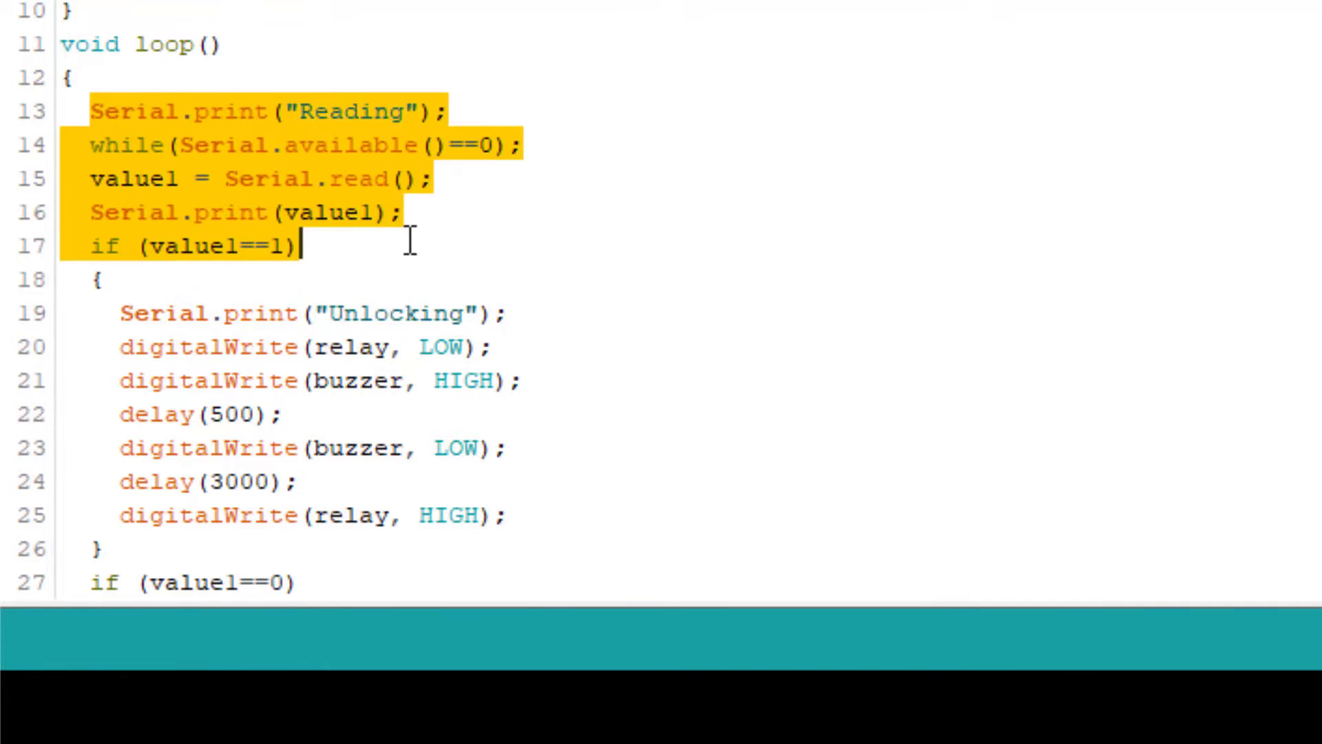
mouse_move(612, 314)
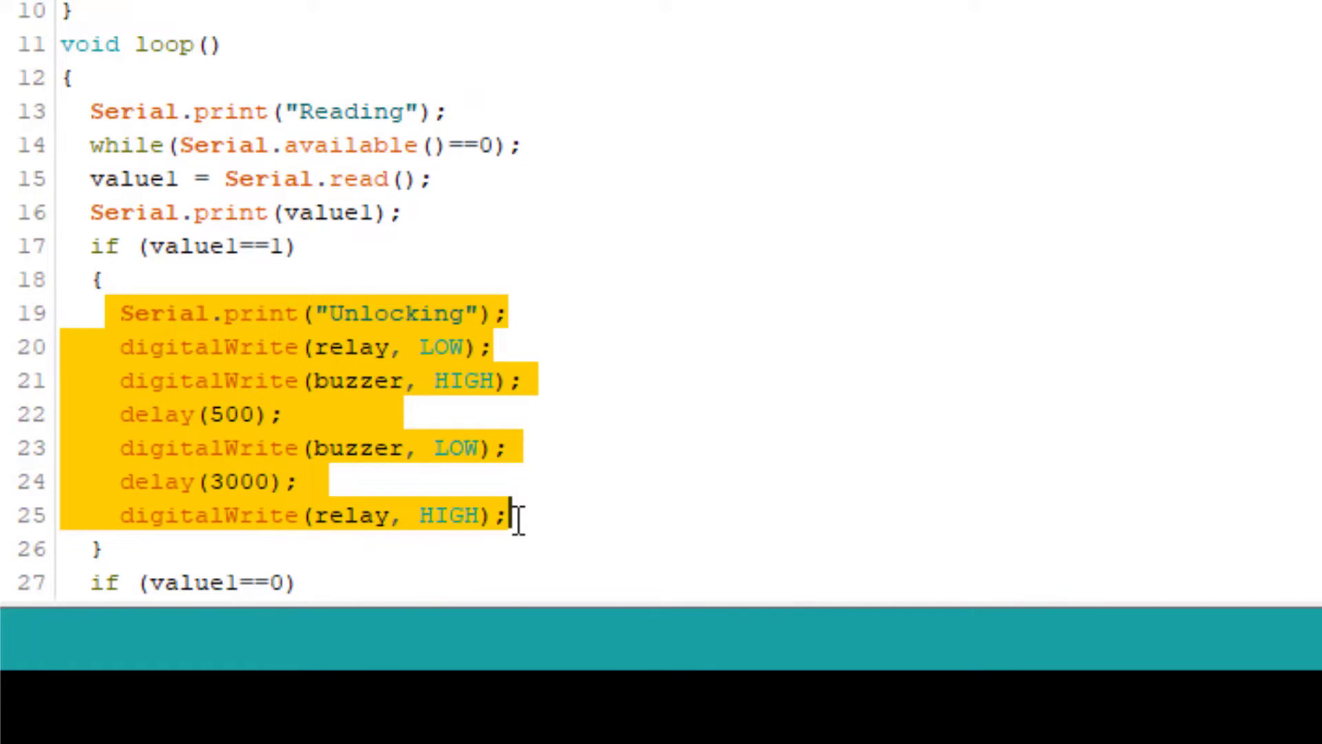
scroll(down, 3)
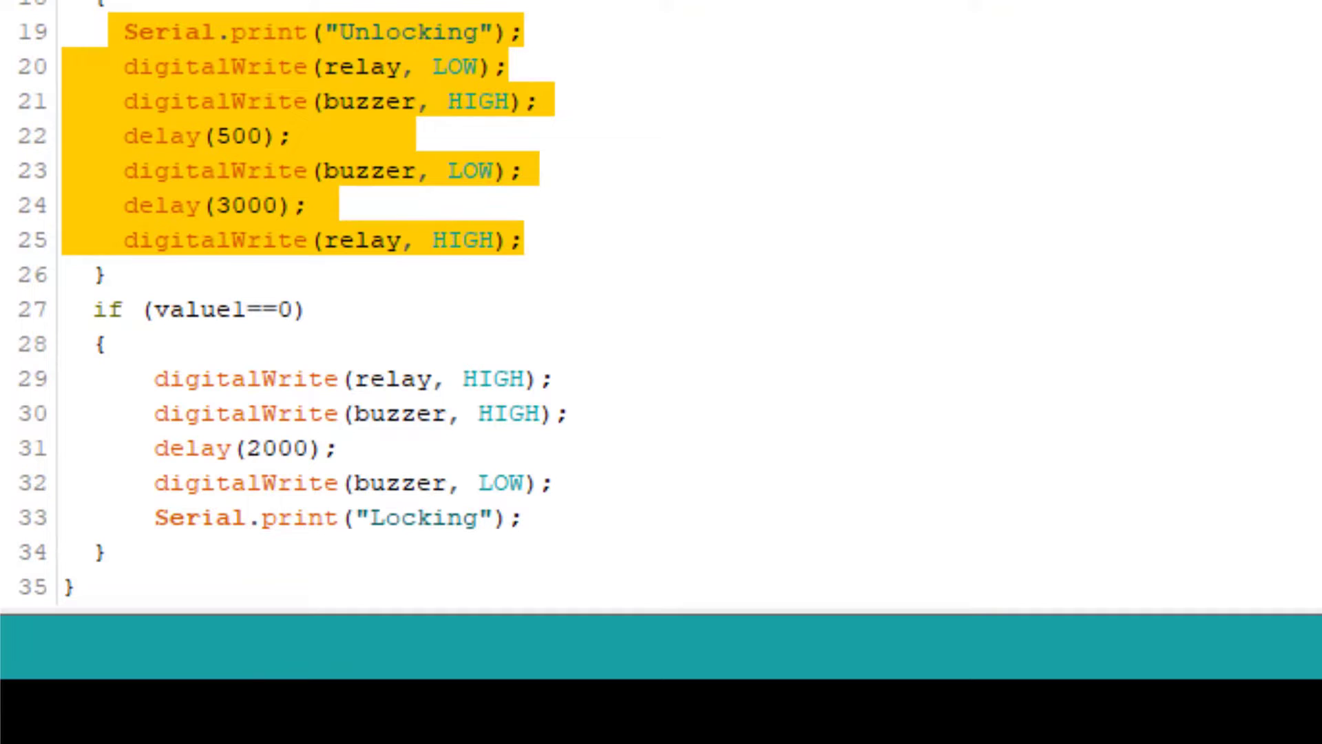
click(83, 314)
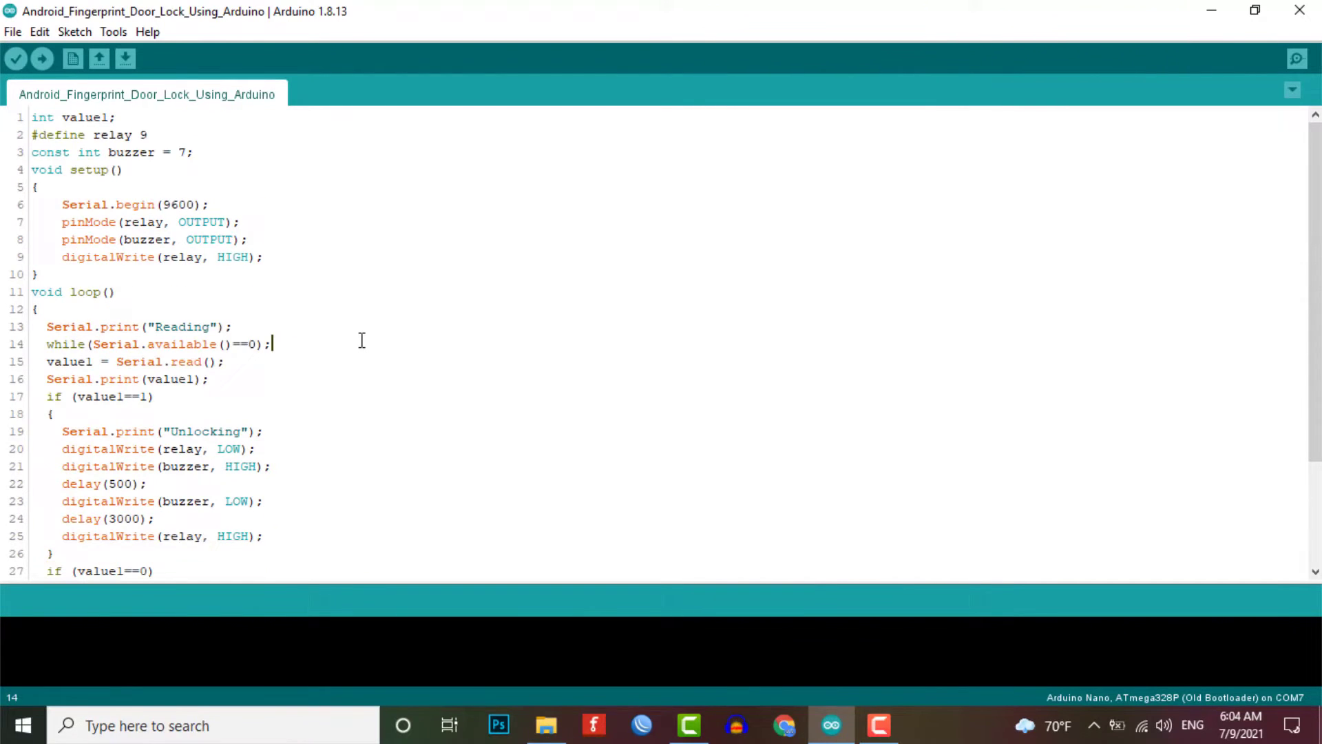
key(ctrl+a)
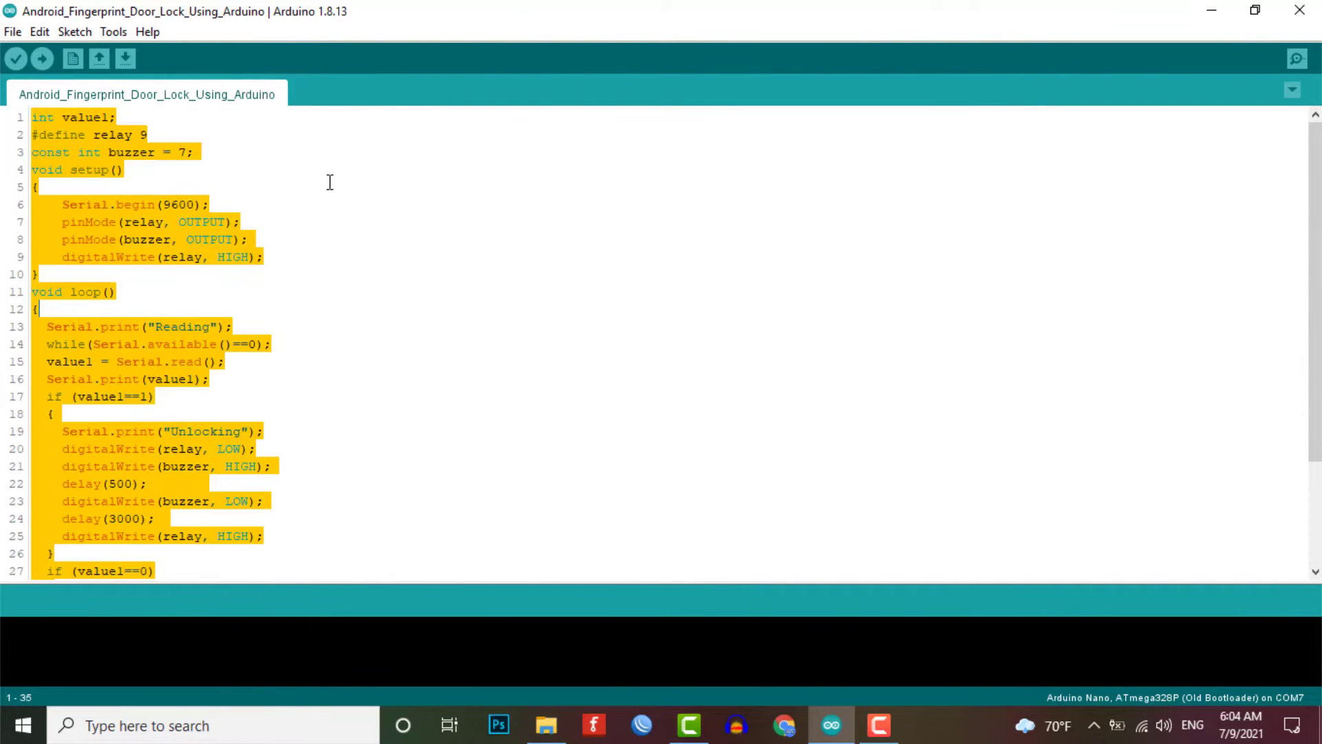
click(113, 31)
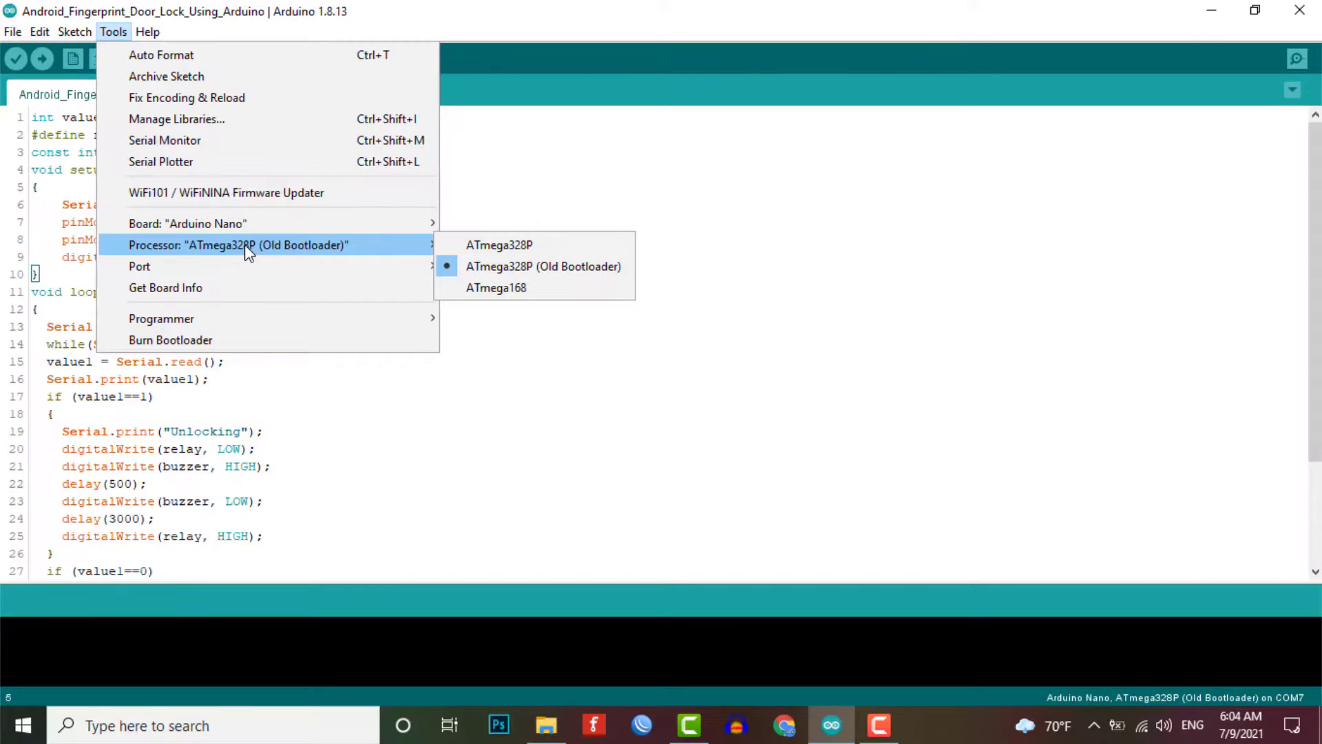
mouse_move(191, 223)
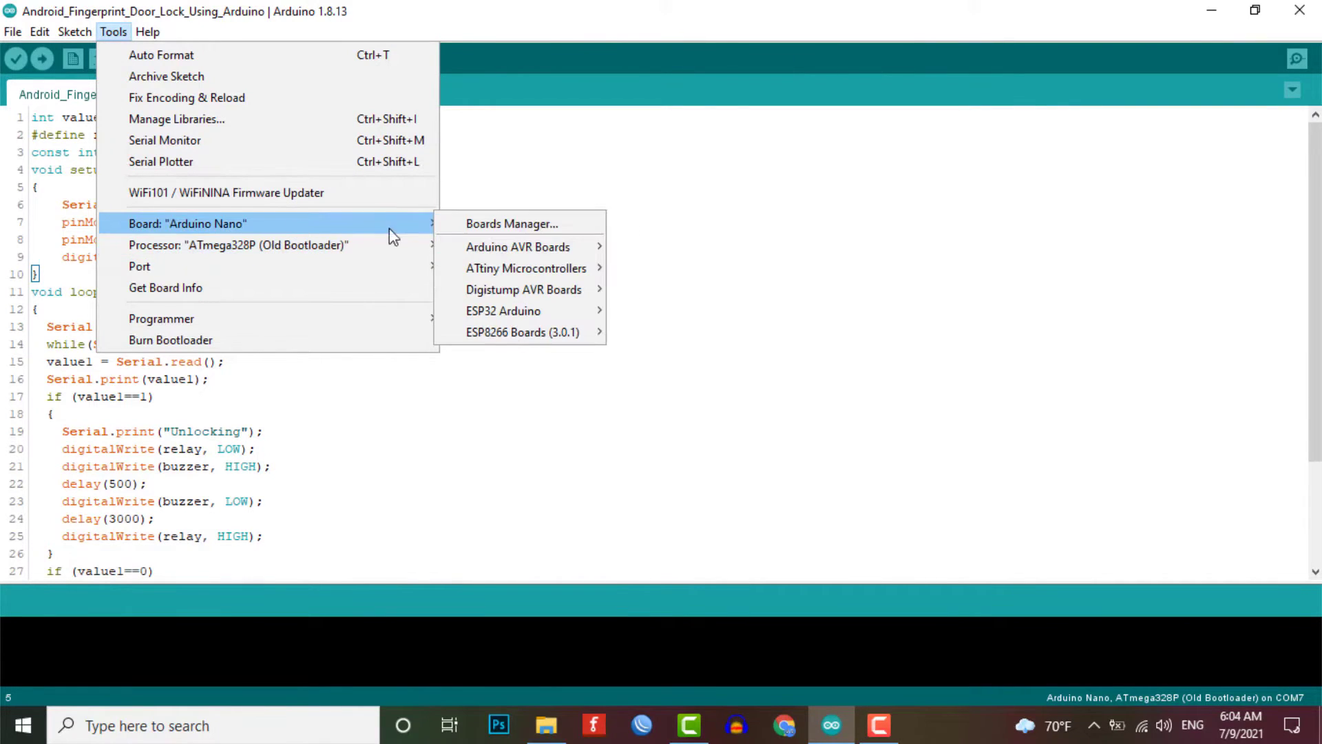
- Confirm Arduino Nano (ATmega328P old bootloader, COM5) as target and upload the sketch
click(518, 247)
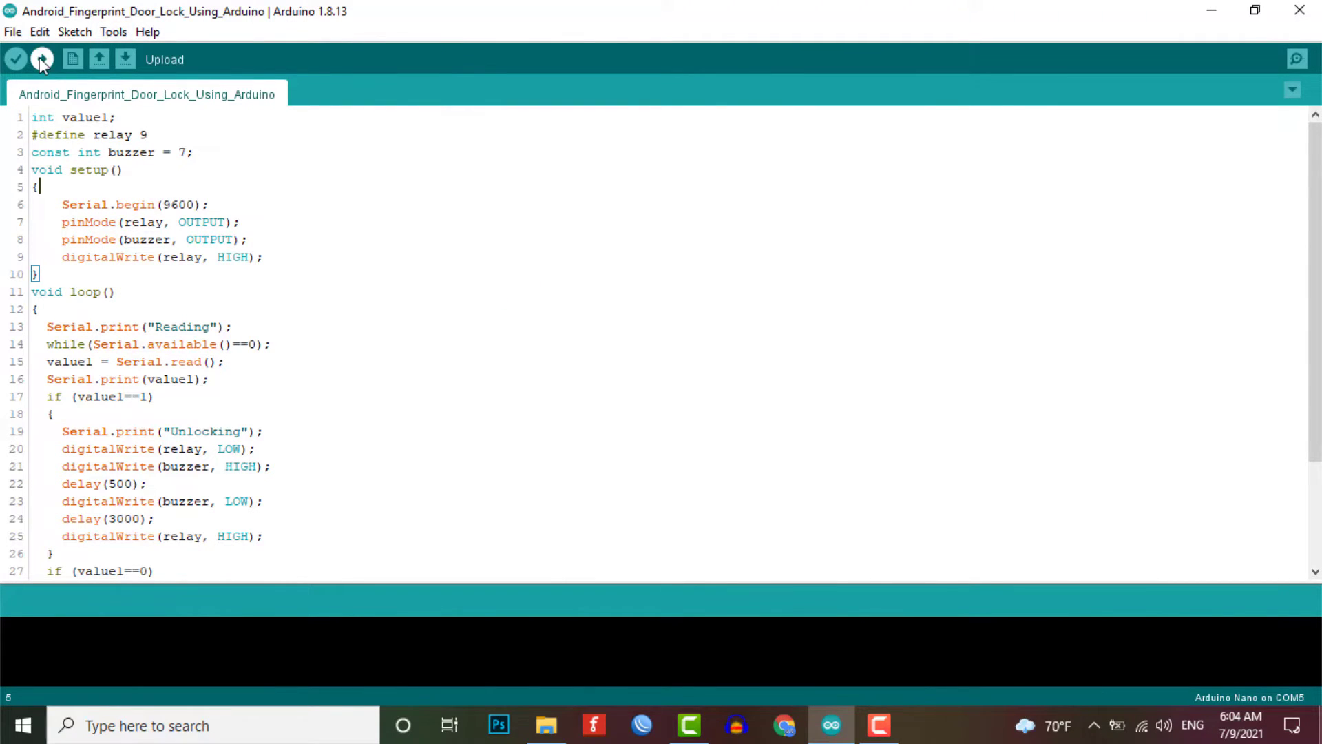
click(43, 59)
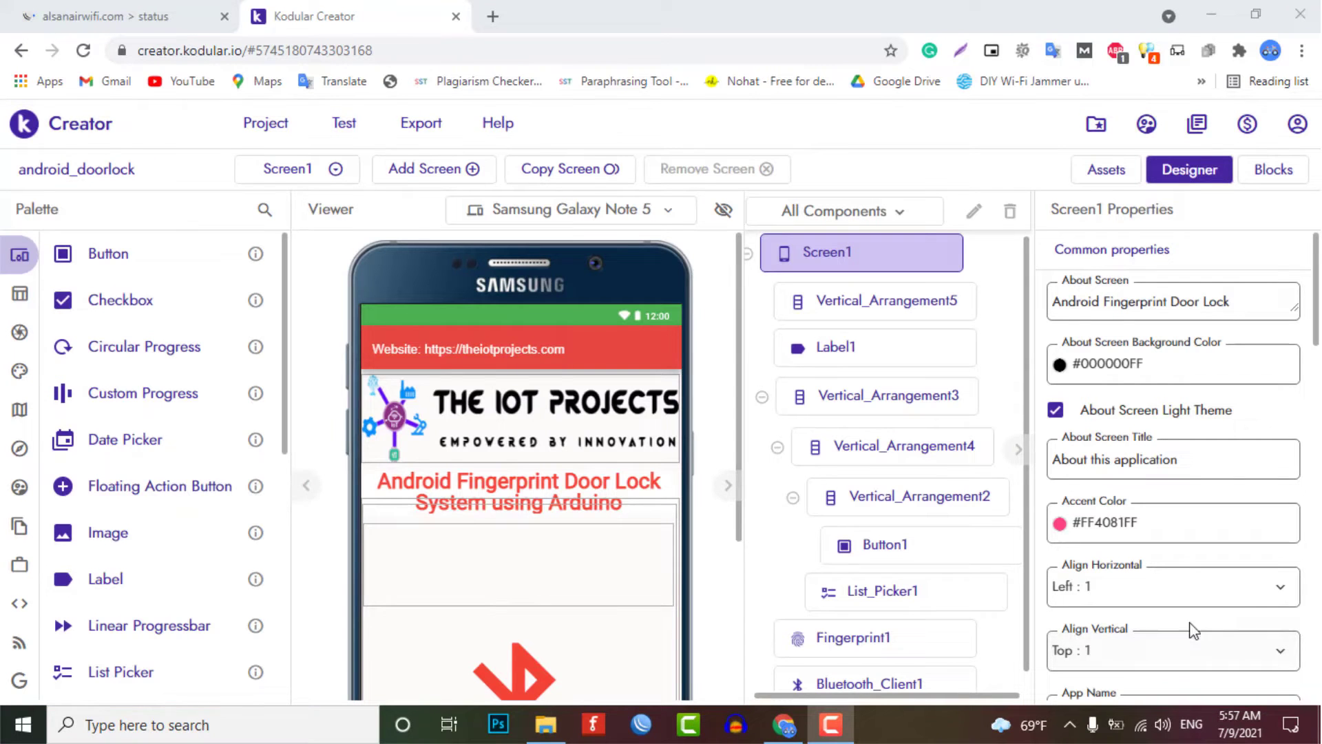
- Review Fingerprint1 and Bluetooth_Client1 properties, then show the app's block code
scroll(down, 3)
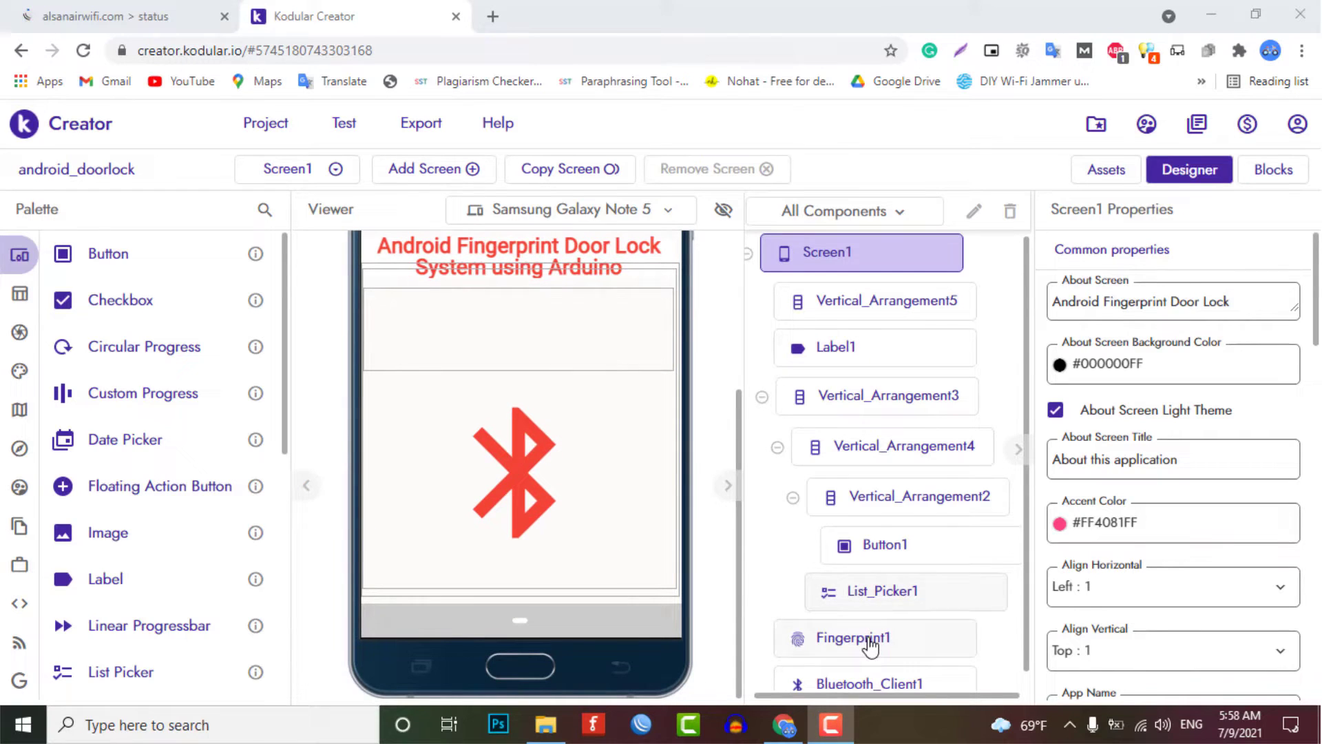
click(854, 638)
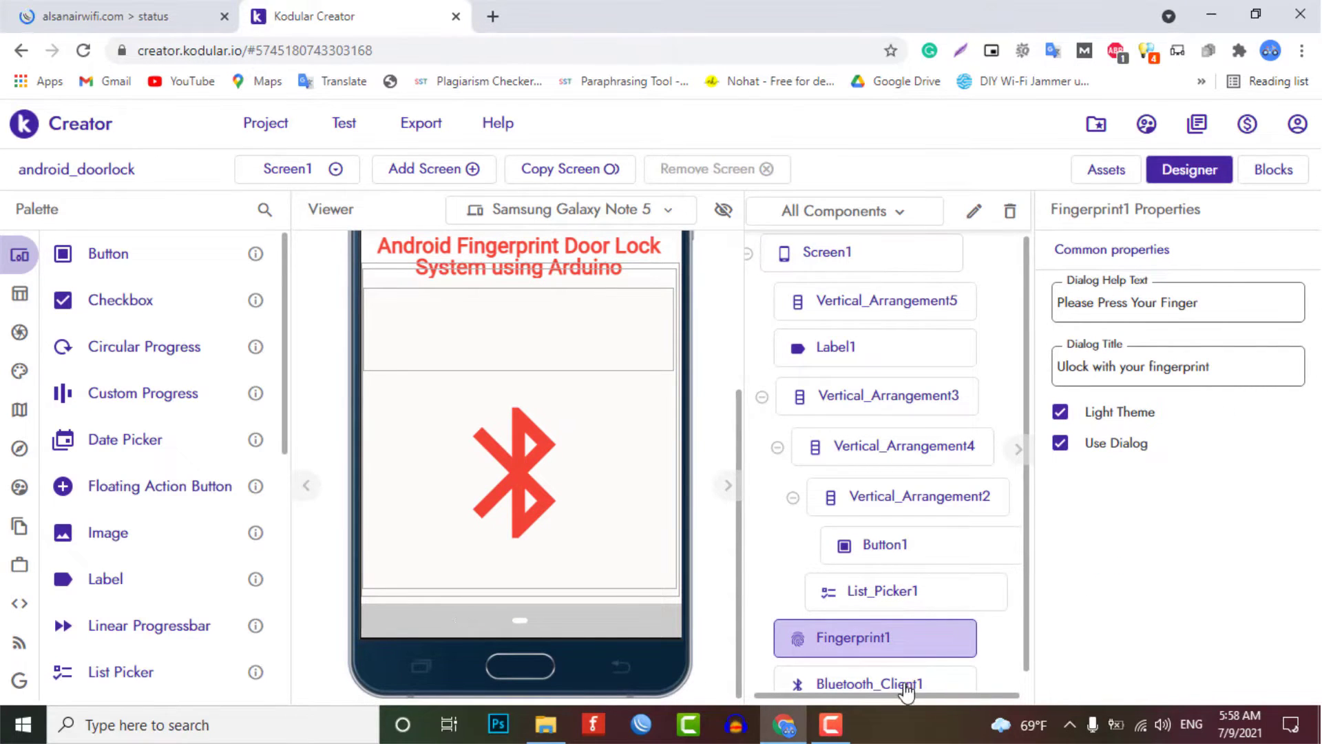
click(869, 684)
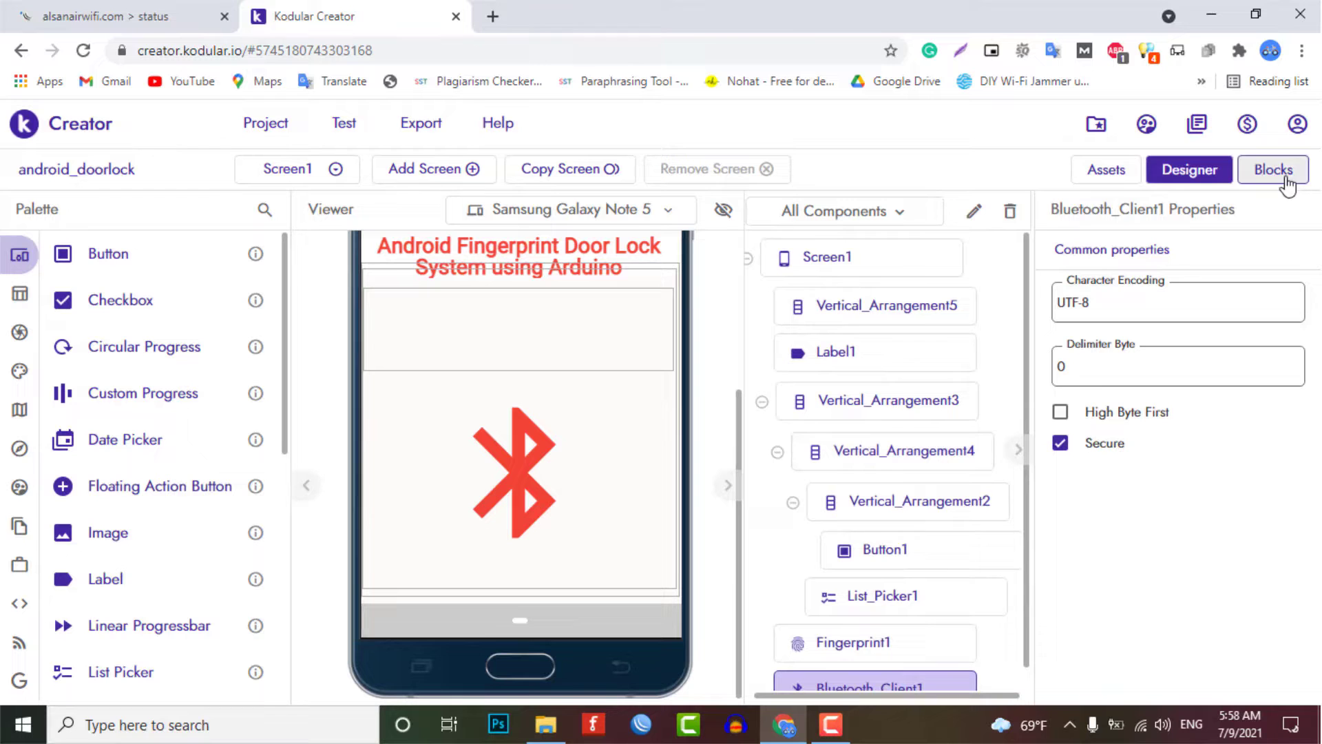
click(1273, 169)
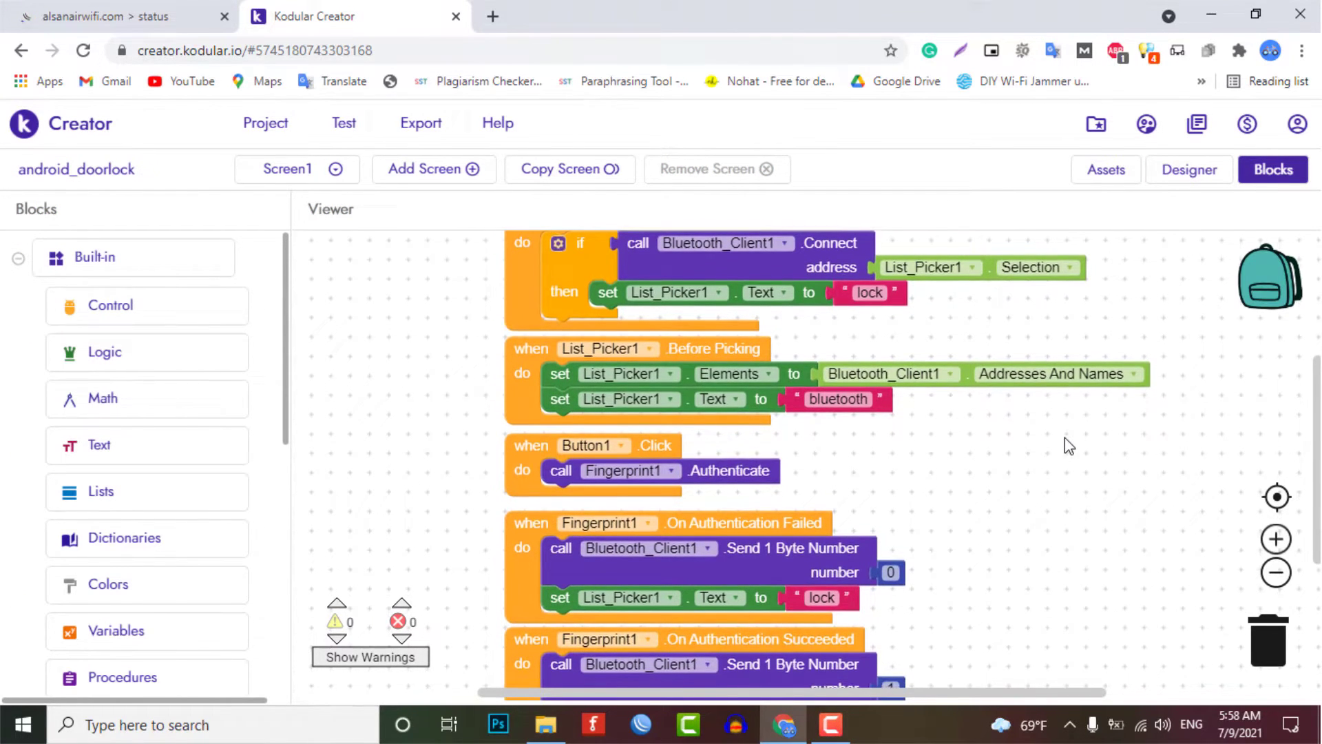
scroll(down, 3)
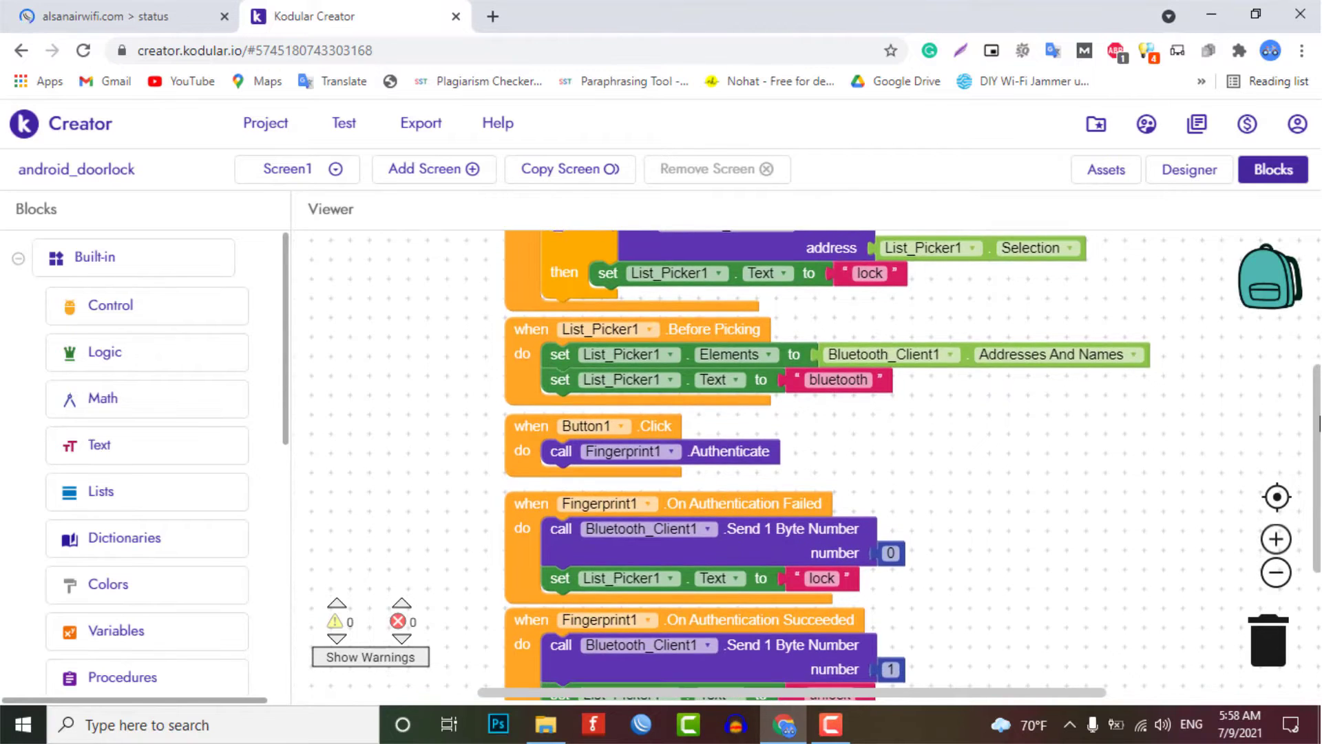
scroll(down, 3)
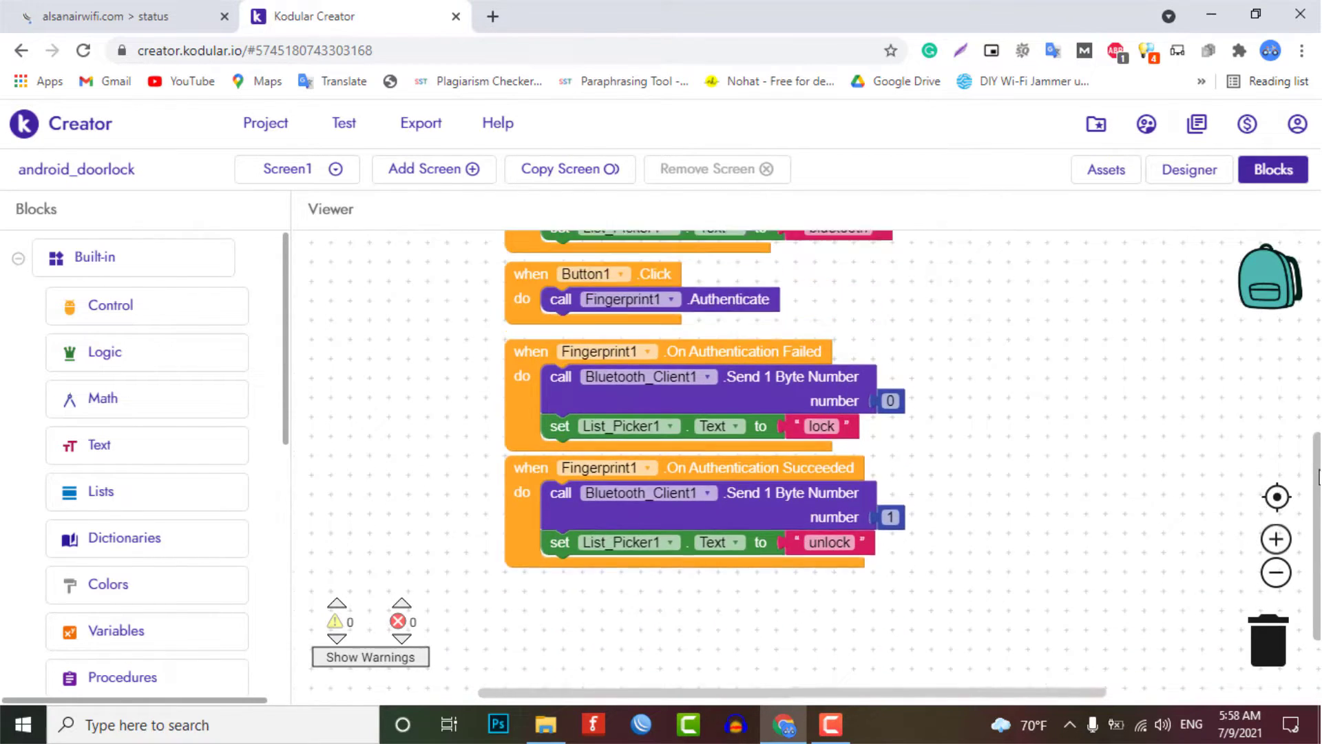